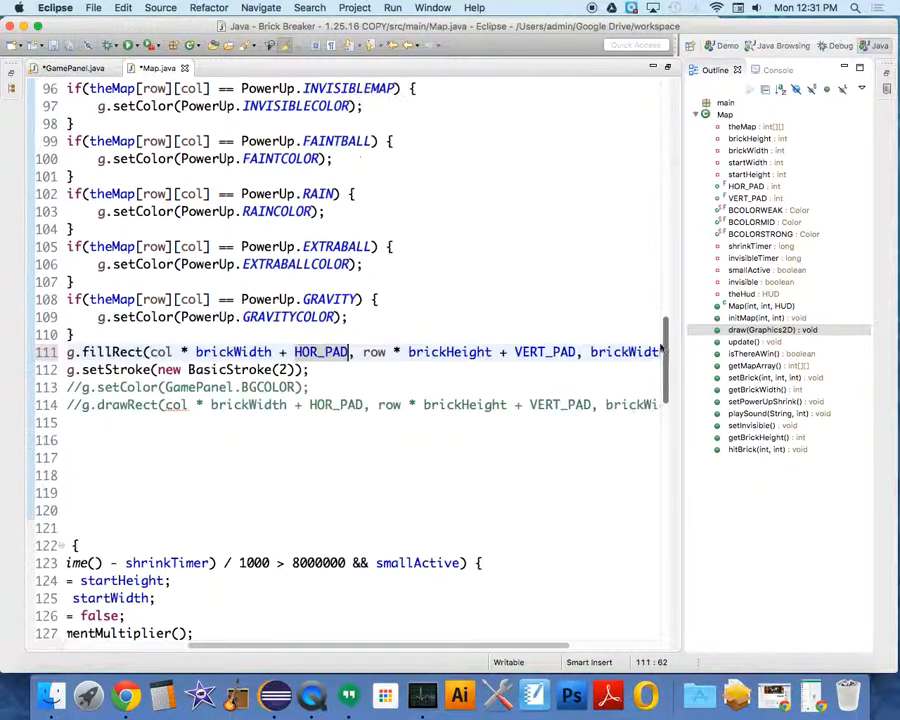
# Declare BETWEEN_PAD = 20 after VERT_PAD = 50 in Map's padding field declaration
pyautogui.scroll(3)
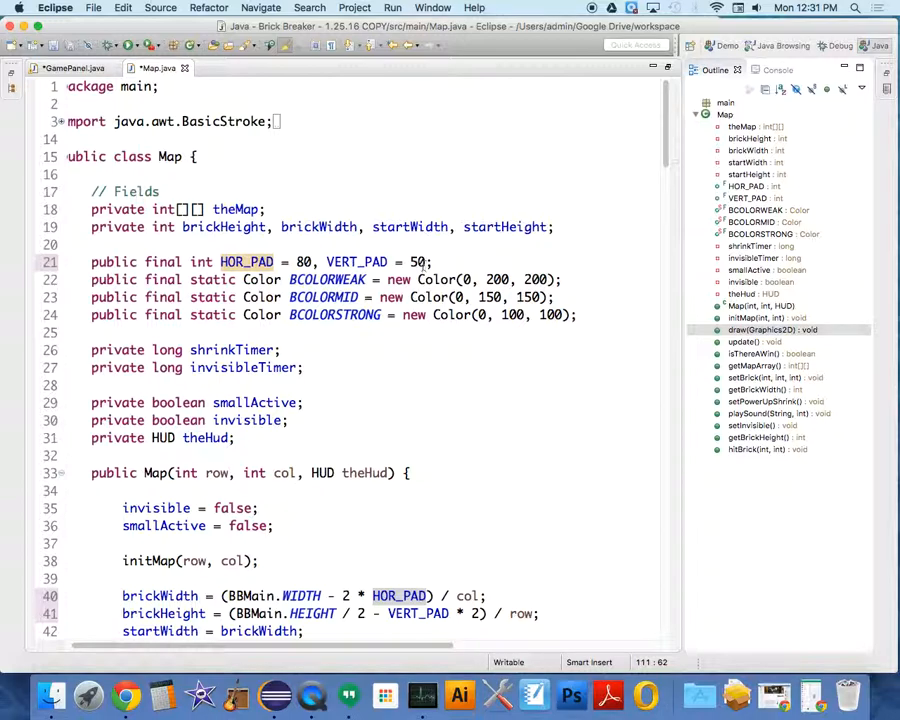
pyautogui.click(432, 262)
pyautogui.write(',')
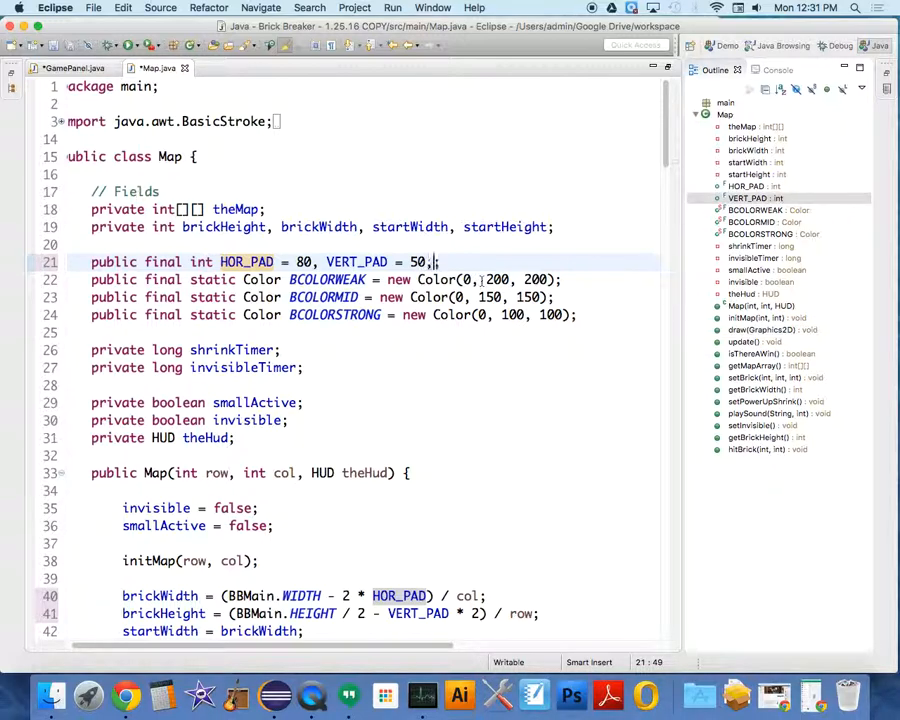
pyautogui.write('BET')
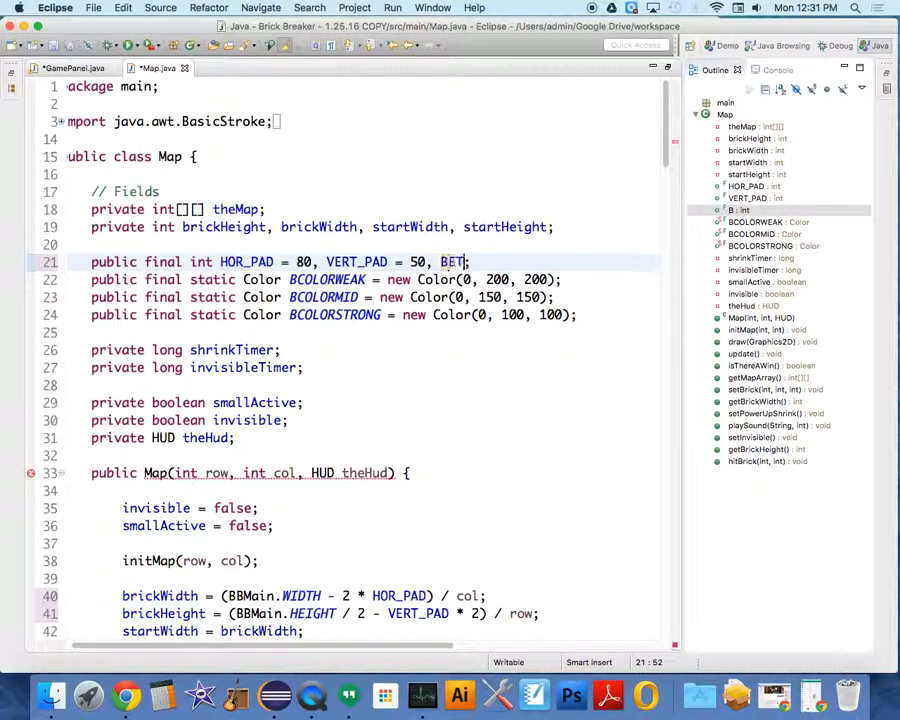
pyautogui.write('WEEN')
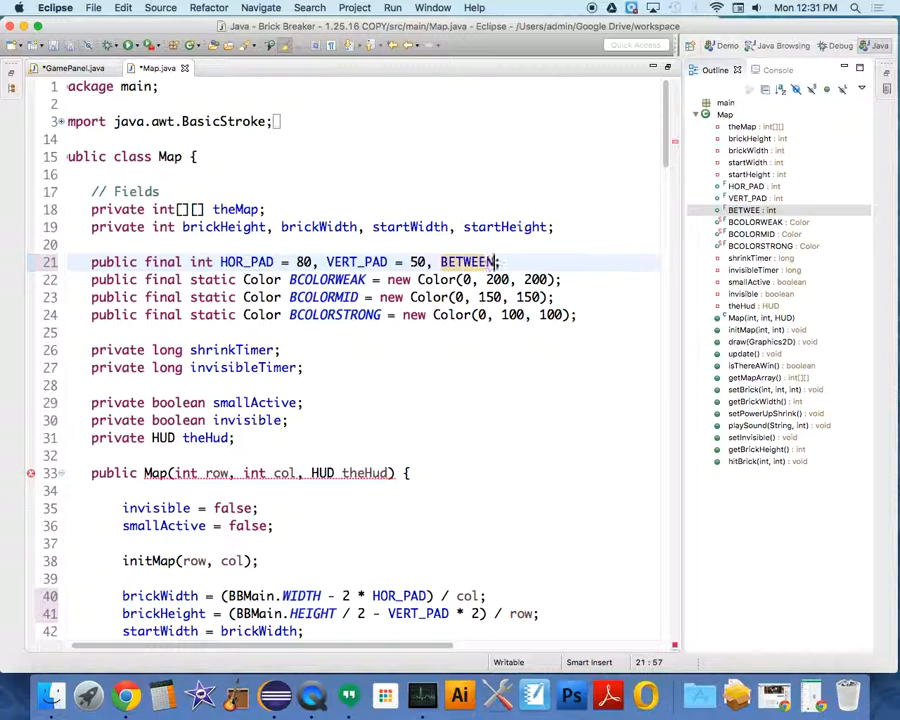
pyautogui.write('_PAD')
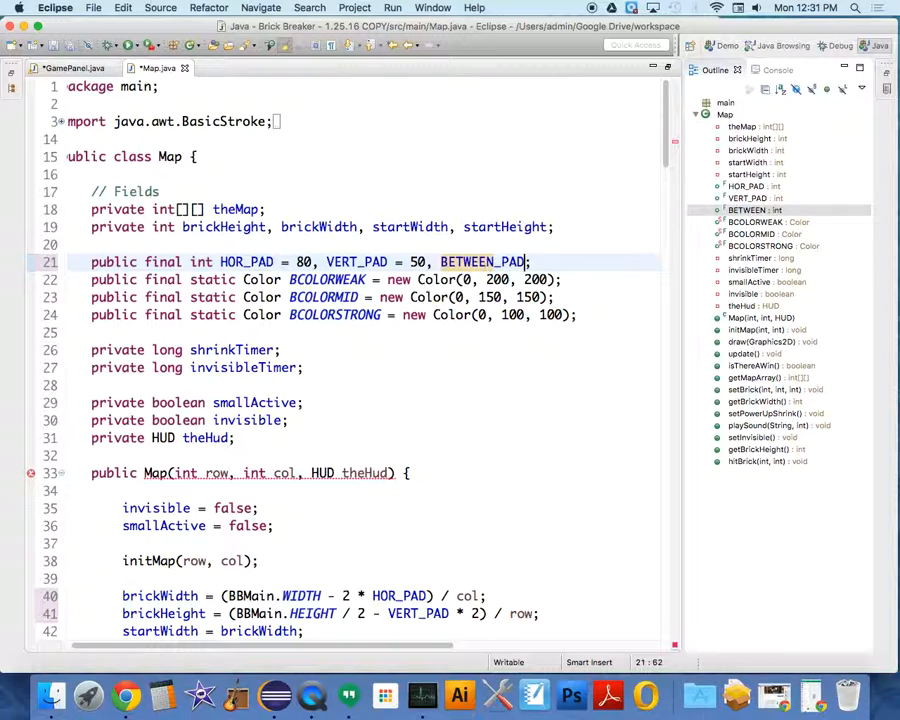
pyautogui.write('= 20;')
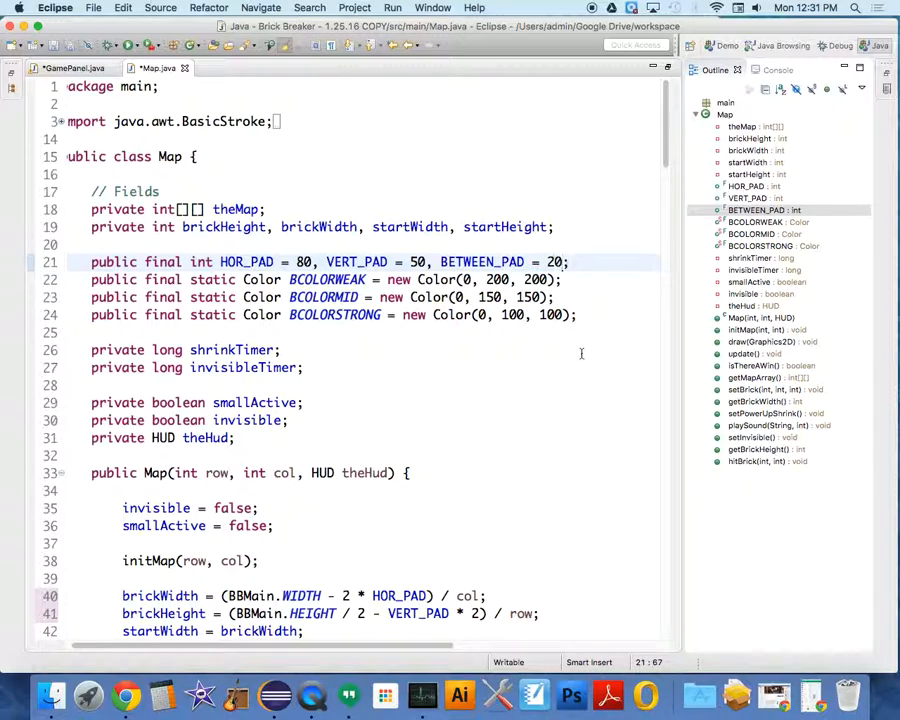
# Append - BETWEEN_PAD to the brickWidth and brickHeight calculations in the Map constructor
pyautogui.scroll(-3)
pyautogui.write(' - ')
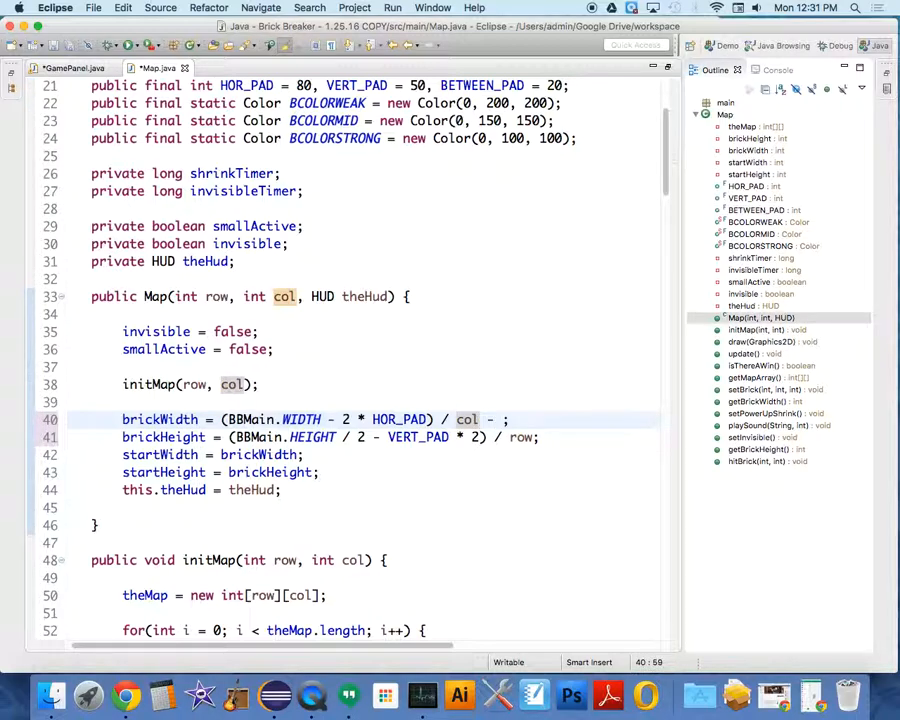
pyautogui.write('BETW')
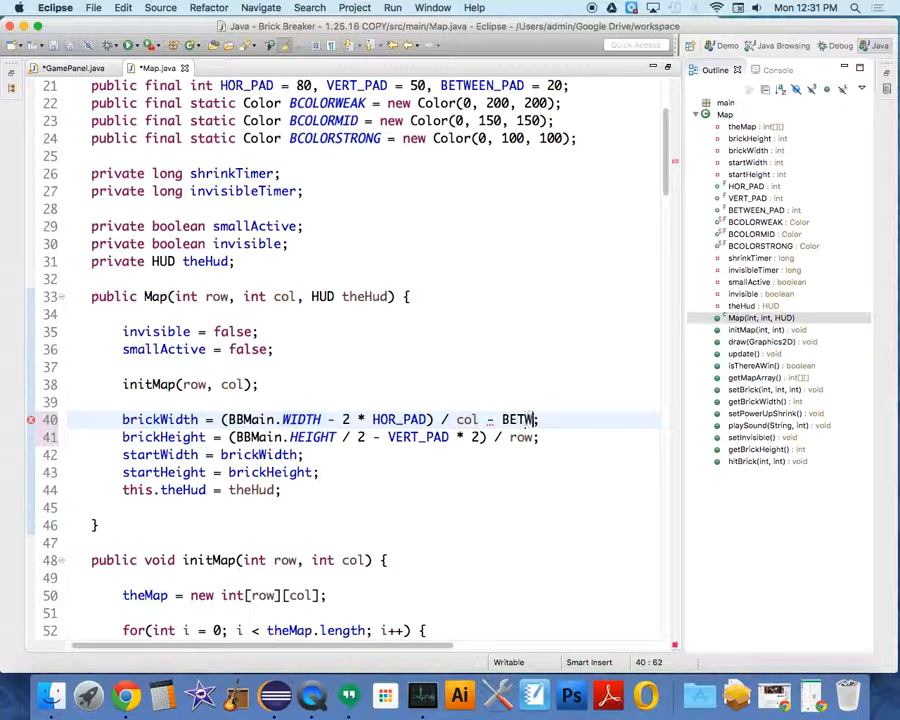
pyautogui.write('EEN_P;')
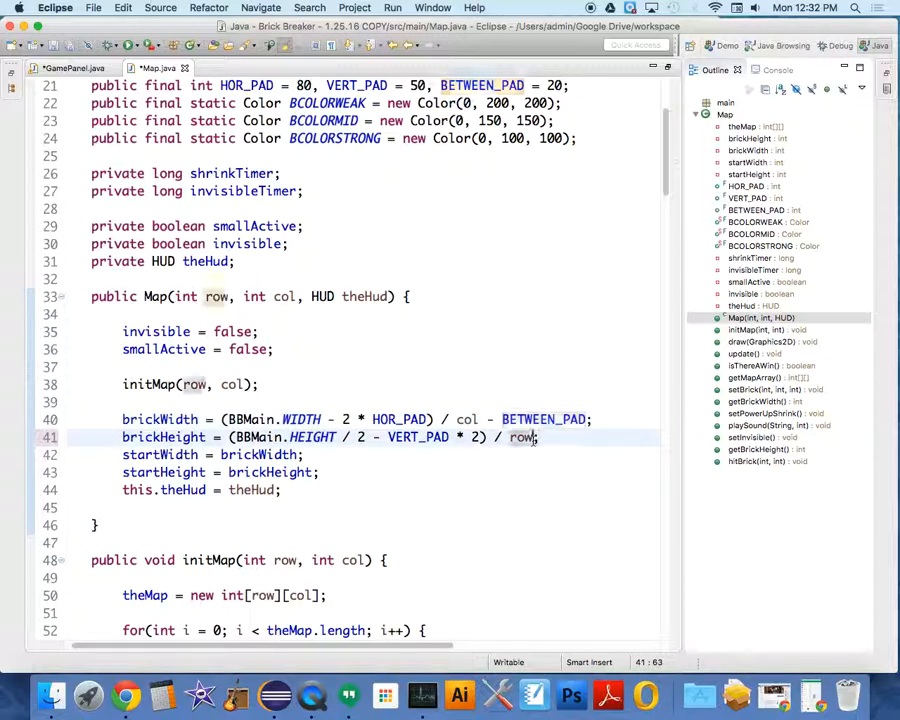
pyautogui.write('= B')
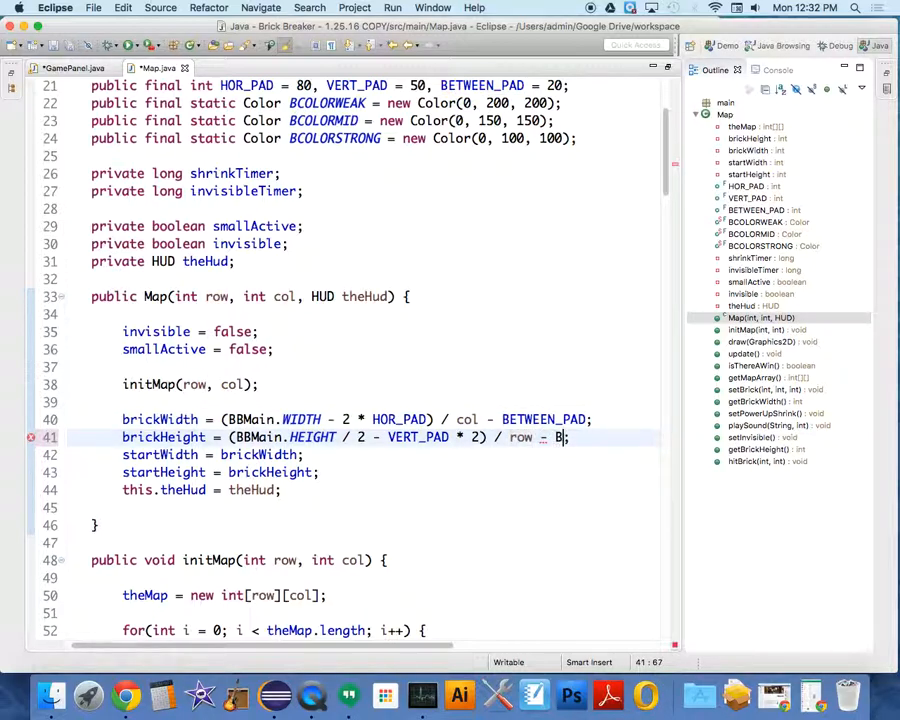
pyautogui.write('ETWEEN_PAD')
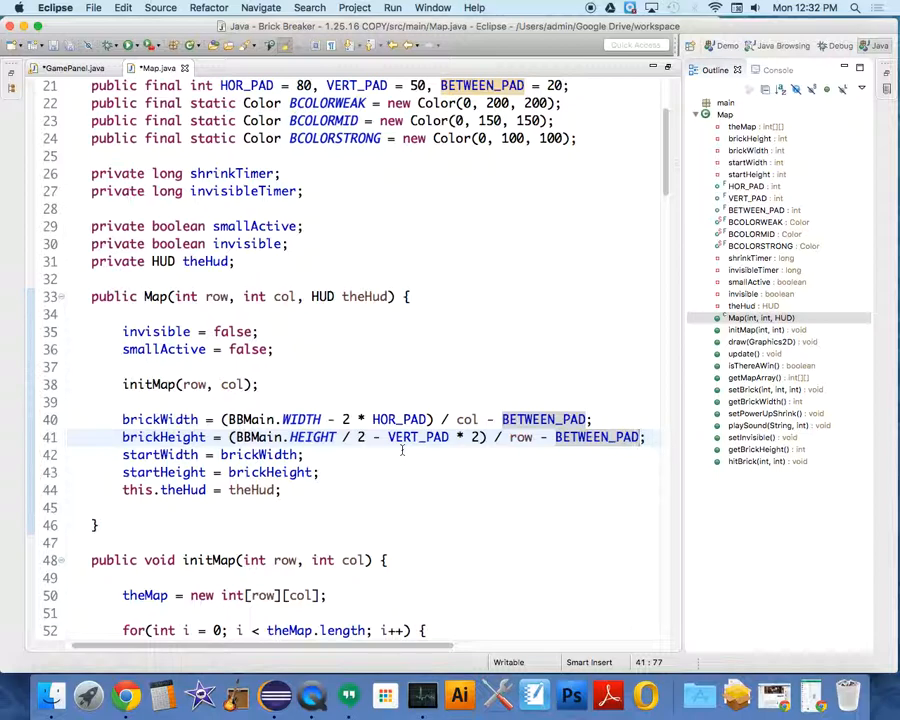
# Add BETWEEN_PAD to the fillRect x offset in Map's drawGraphics brick loop
pyautogui.scroll(-3)
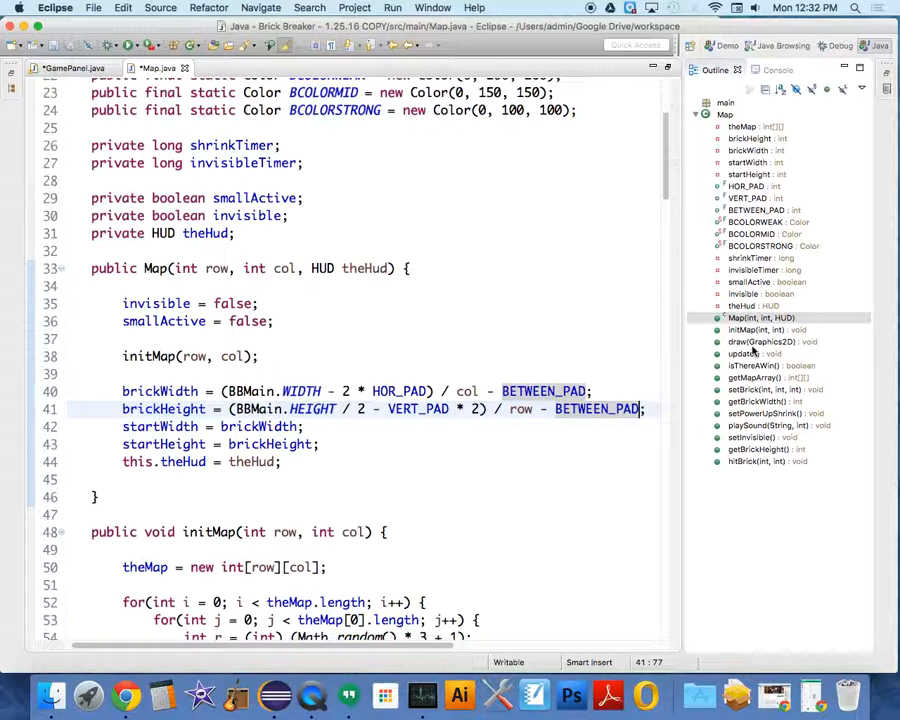
pyautogui.click(772, 342)
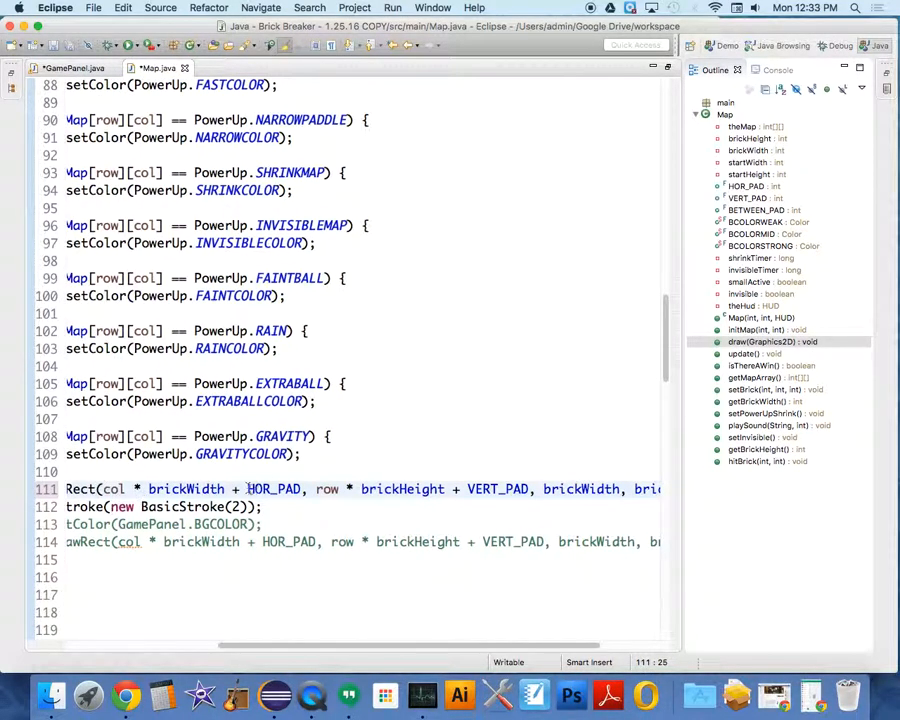
pyautogui.click(302, 488)
pyautogui.write(' + ')
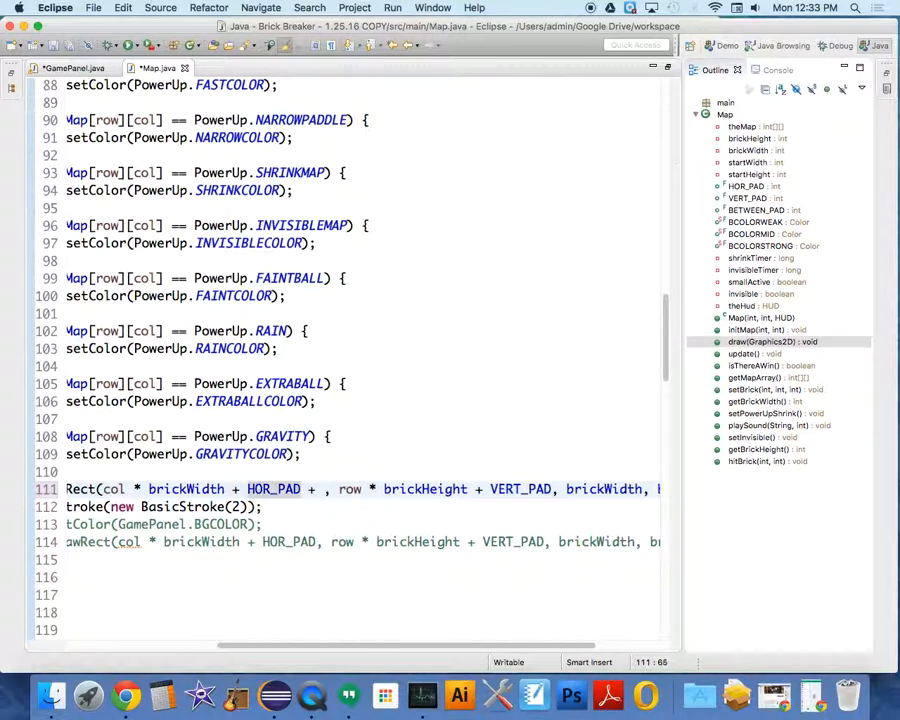
pyautogui.write('BETWEEN')
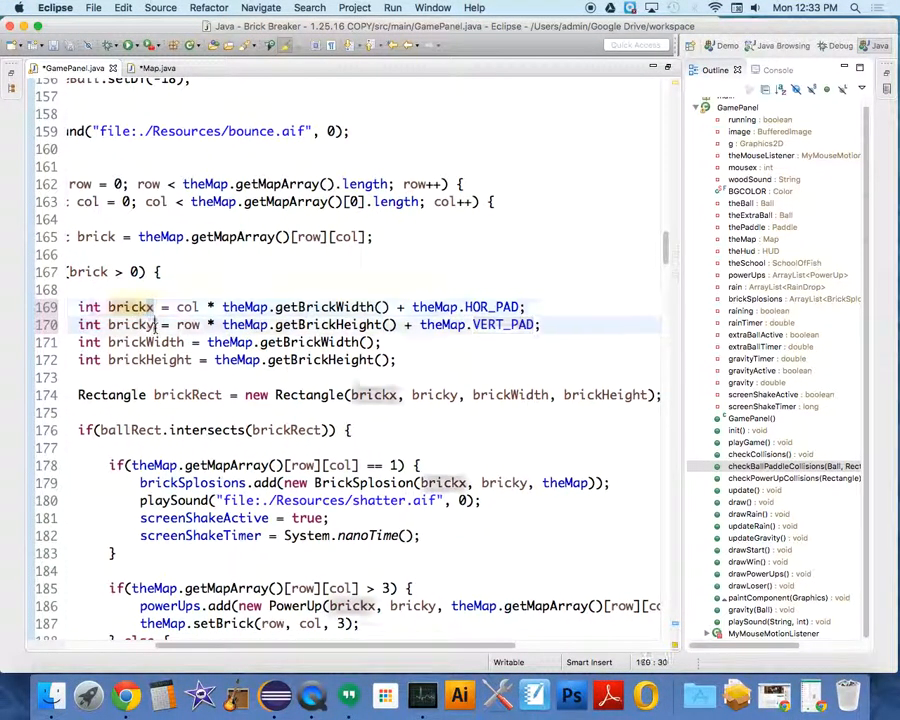
# Mark bricky usages and append + theMap.BETWEEN_PAD to GamePanel's brickx and bricky positions
pyautogui.doubleClick(132, 324)
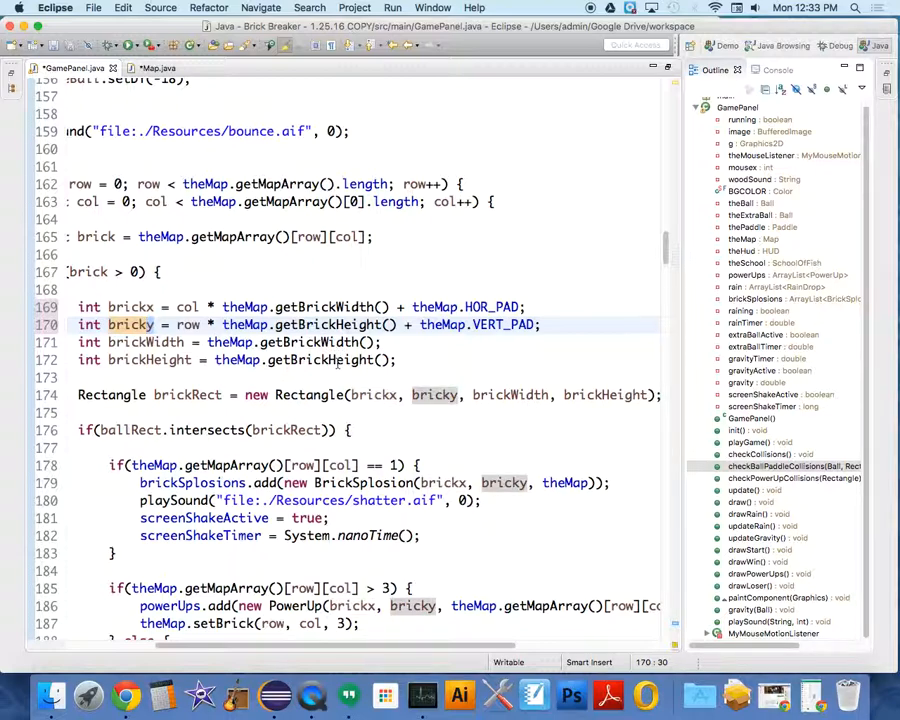
pyautogui.moveTo(340, 360)
pyautogui.write(' + theMap.BETWEEN_PAD')
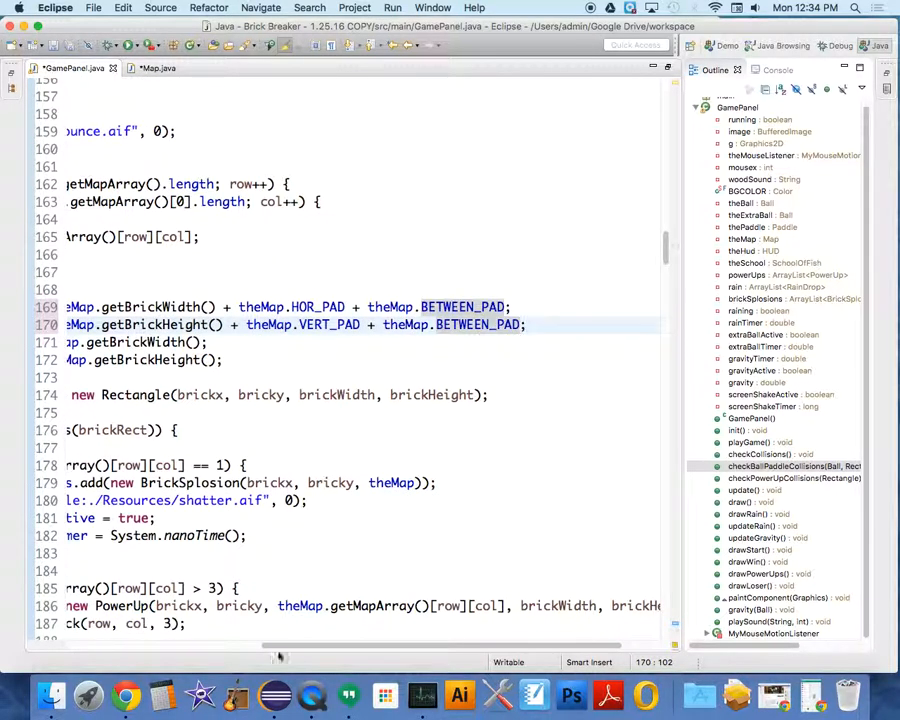
pyautogui.hscroll(-3)
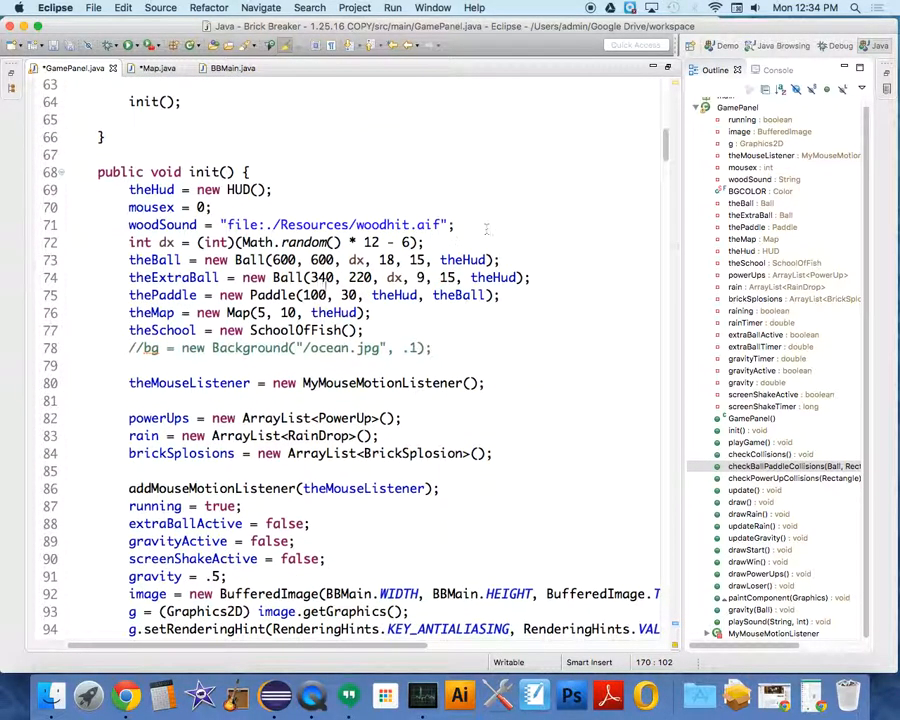
# Run BBMain from GamePanel's init() and view the timestamped console output
pyautogui.click(282, 260)
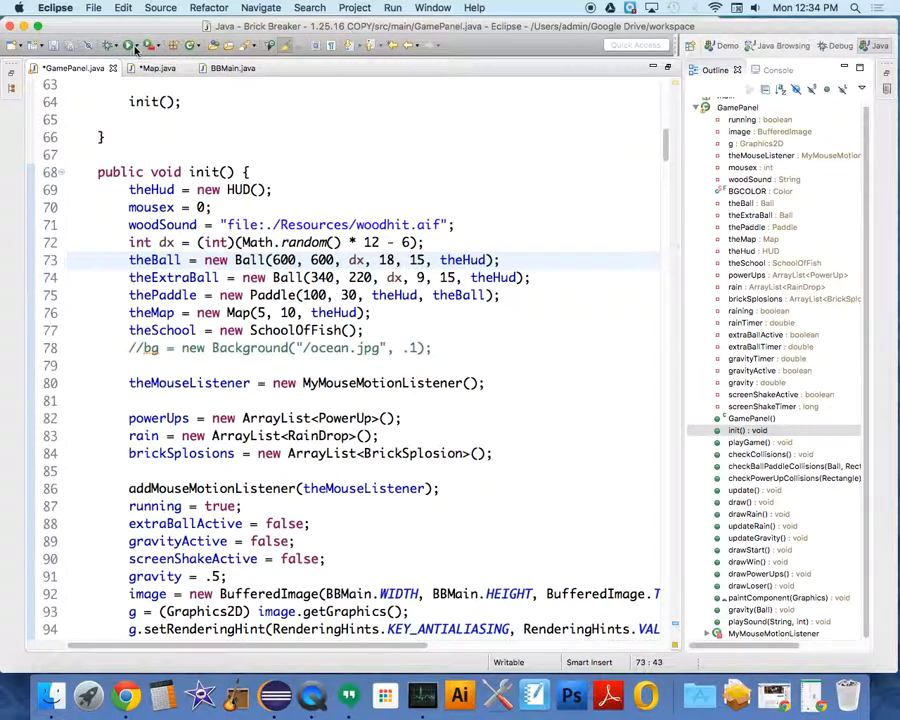
pyautogui.moveTo(132, 48)
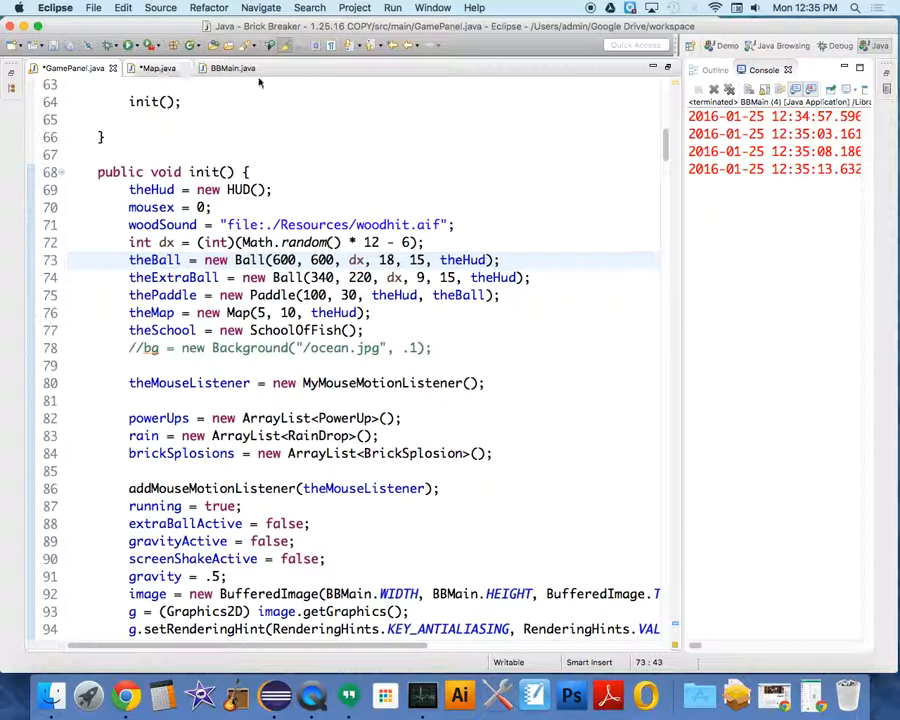
# Review BBMain's main method building the 1024×768 Brick Breaker JFrame with GamePanel
pyautogui.click(232, 68)
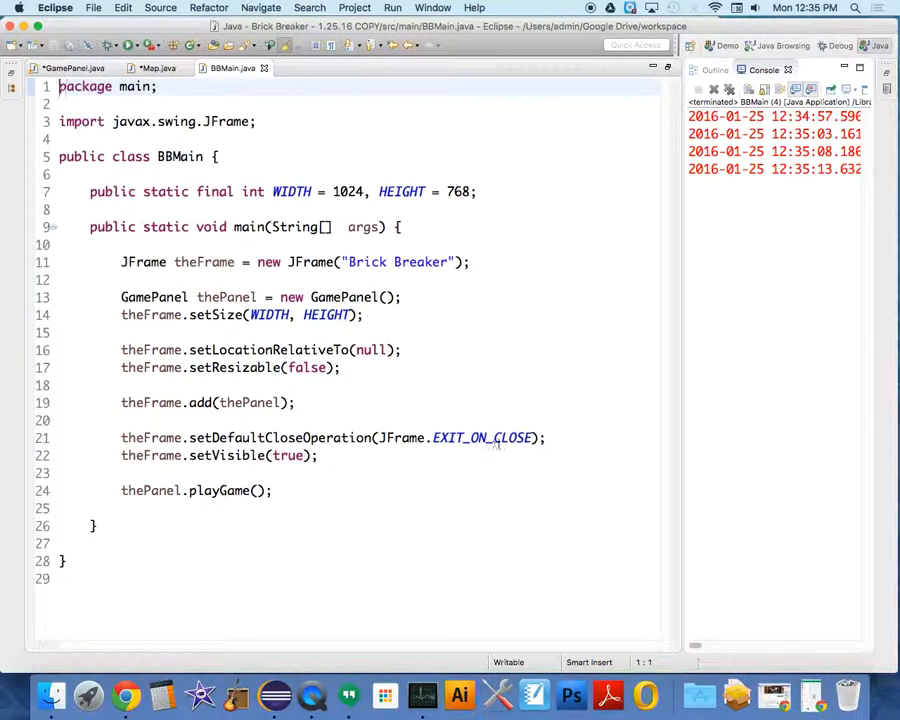
pyautogui.click(344, 368)
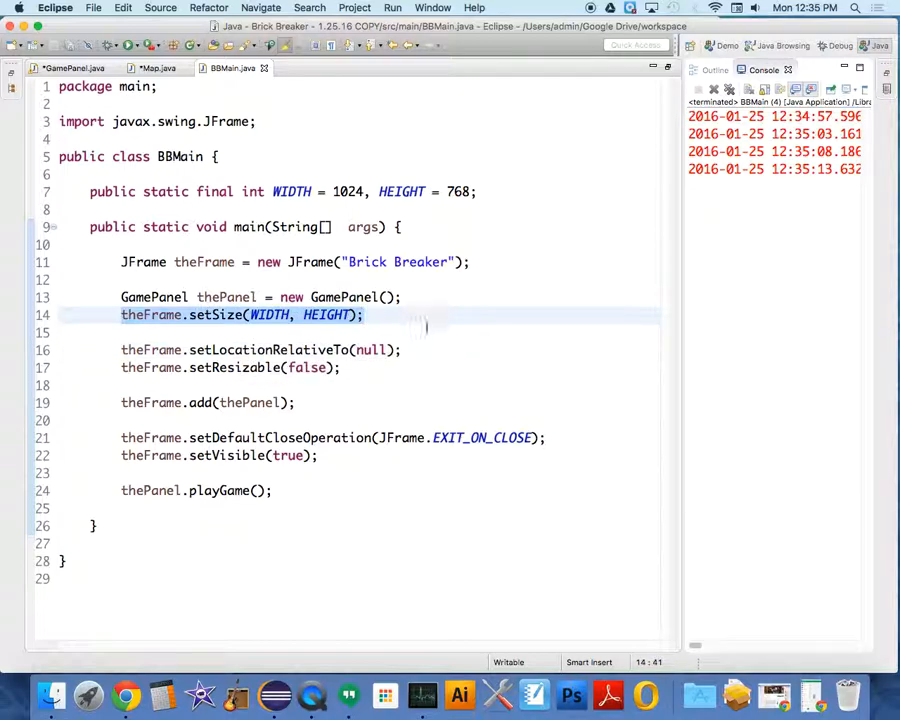
pyautogui.click(400, 348)
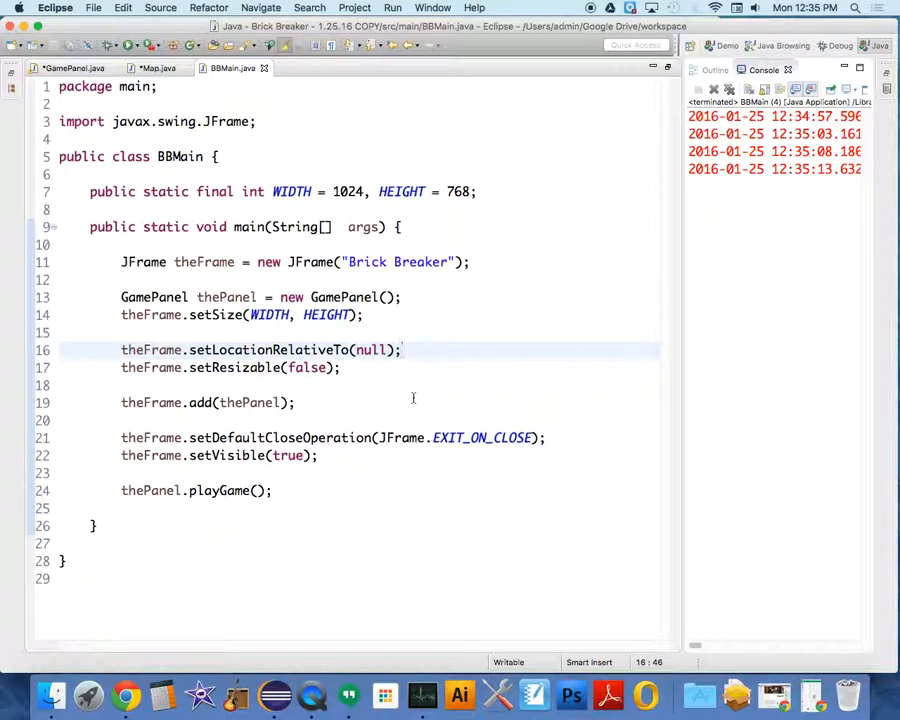